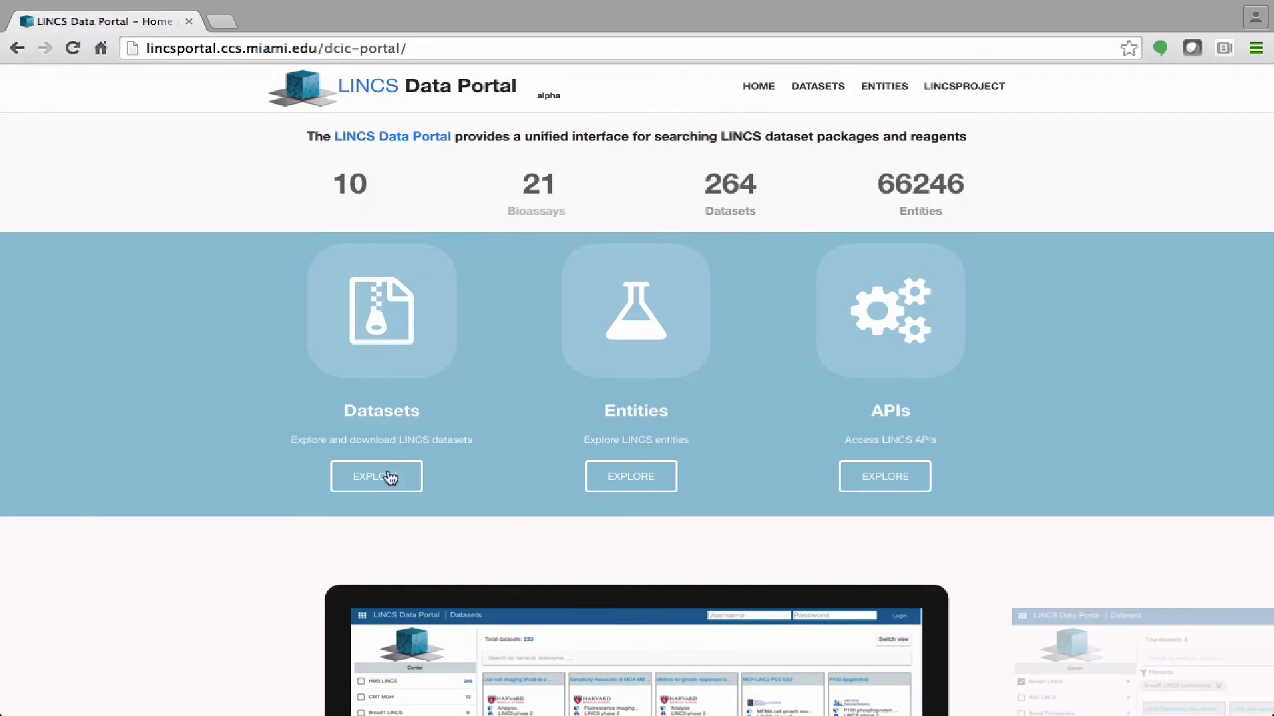
{"action": "mouse_move", "coordinate": [376, 476]}
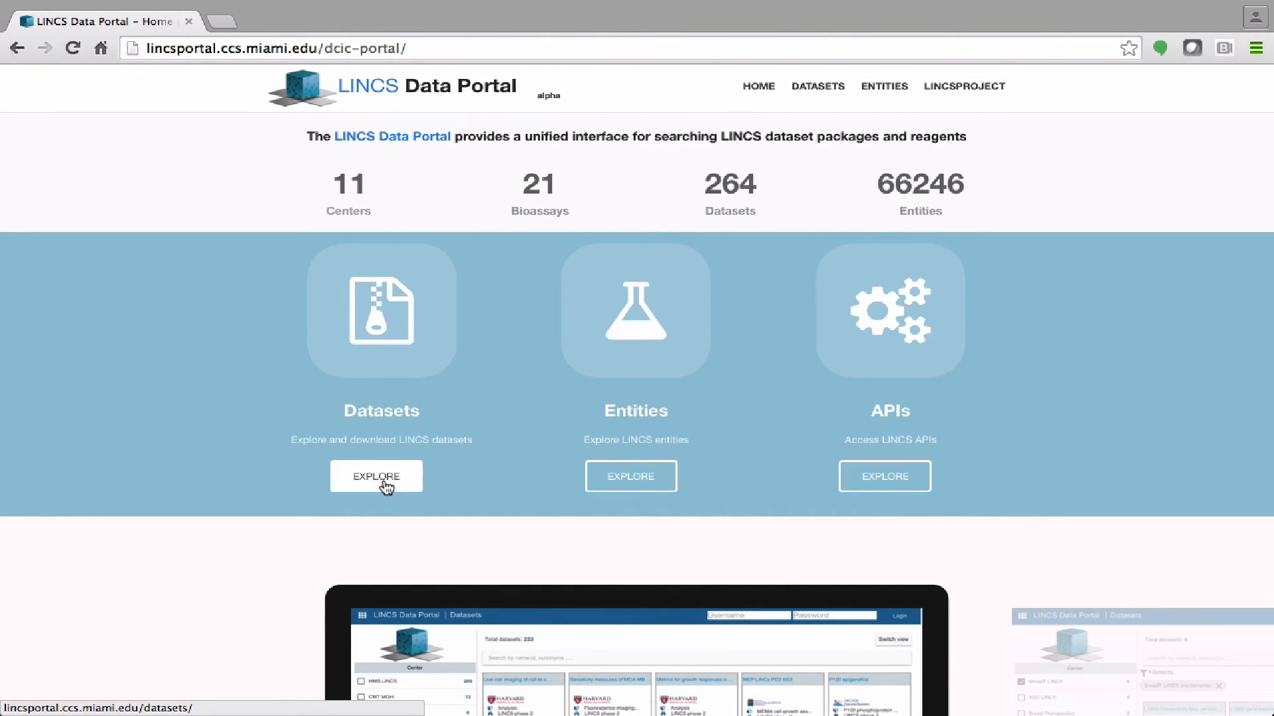
{"action": "mouse_move", "coordinate": [462, 464]}
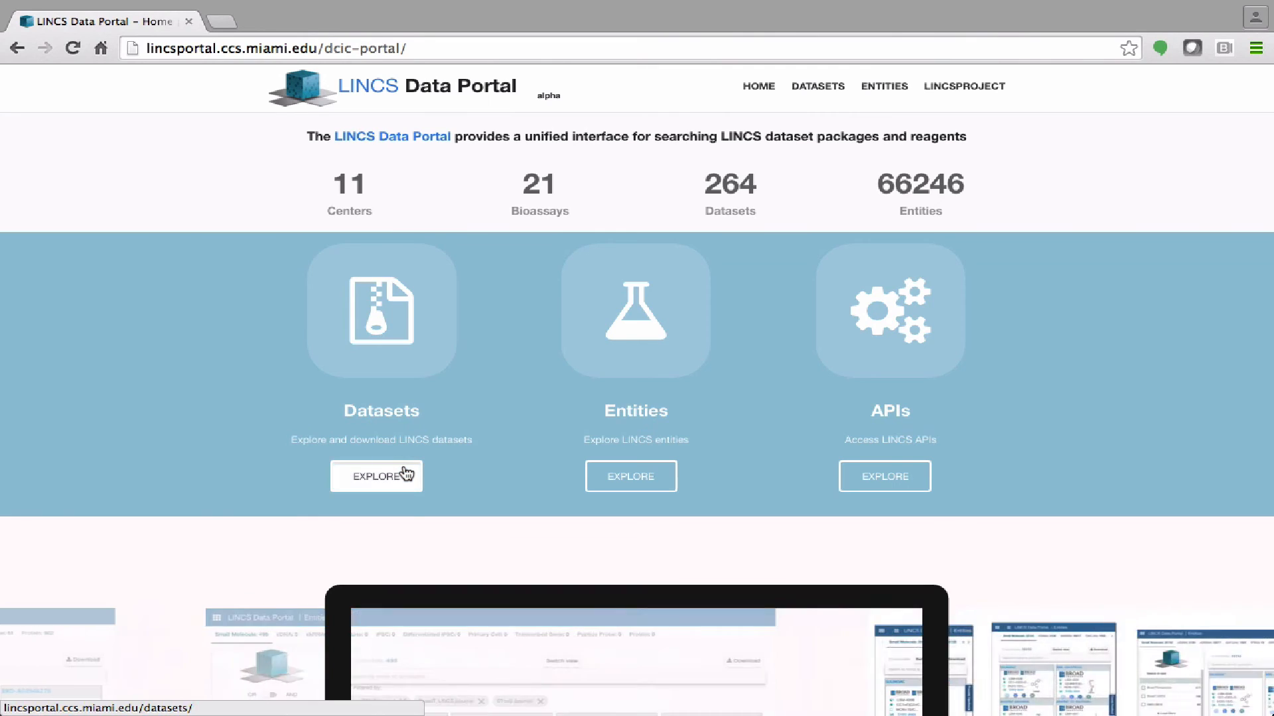
Open the Datasets table listing all 264 LINCS datasets from the home page.
{"action": "left_click", "coordinate": [377, 476]}
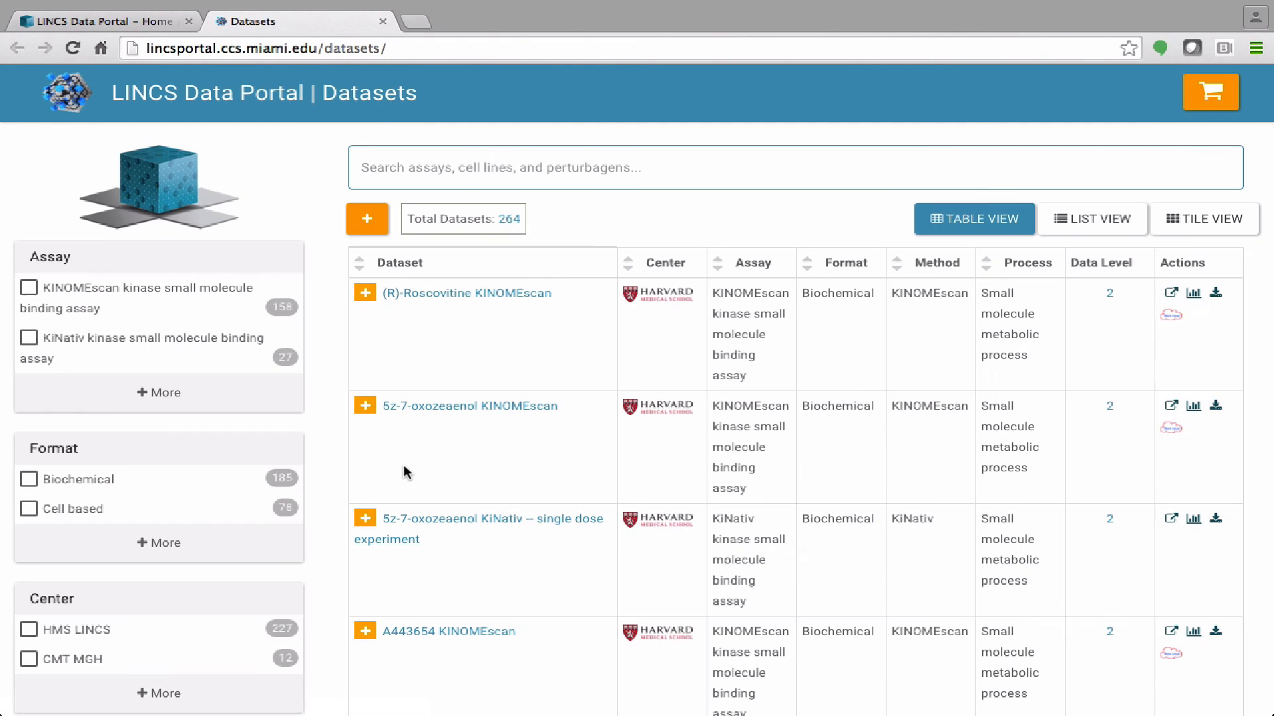
Search 'imati' and pick the Imatinib small molecule, narrowing the table to 26 datasets.
{"action": "left_click", "coordinate": [731, 168]}
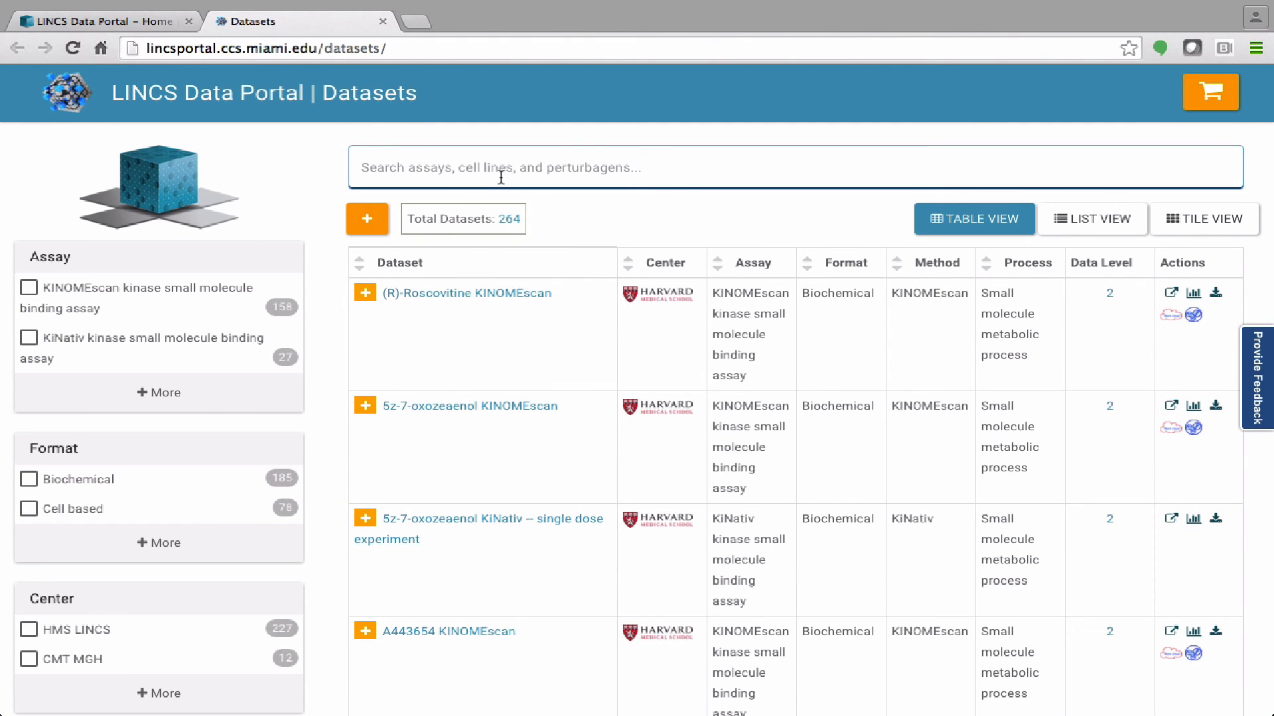
{"action": "type", "text": "imati"}
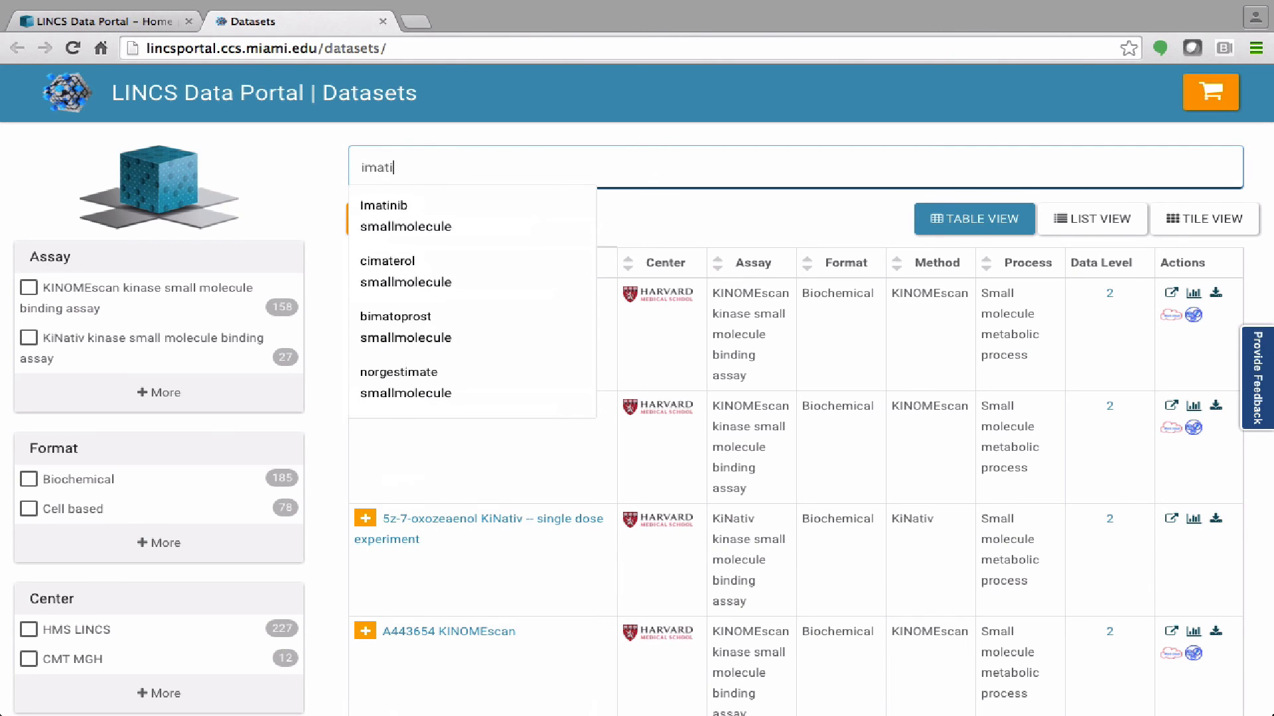
{"action": "left_click", "coordinate": [383, 205]}
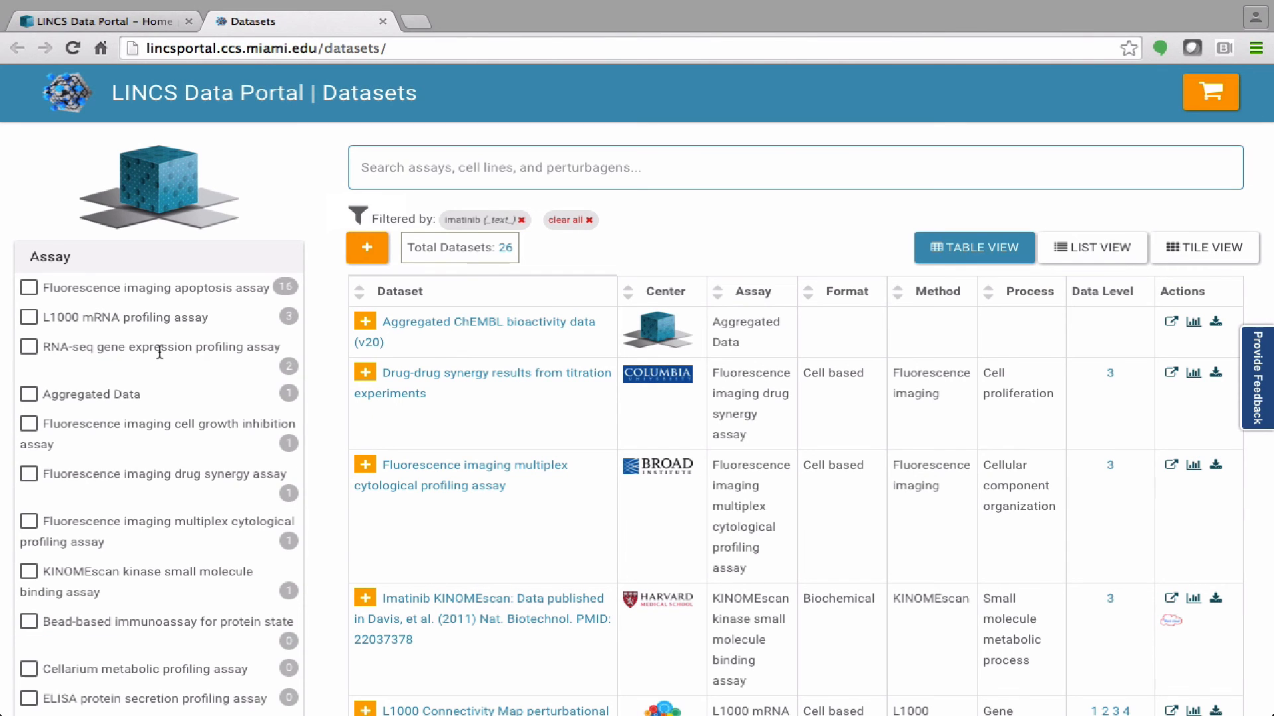
{"action": "scroll", "scroll_direction": "down", "scroll_amount": 3}
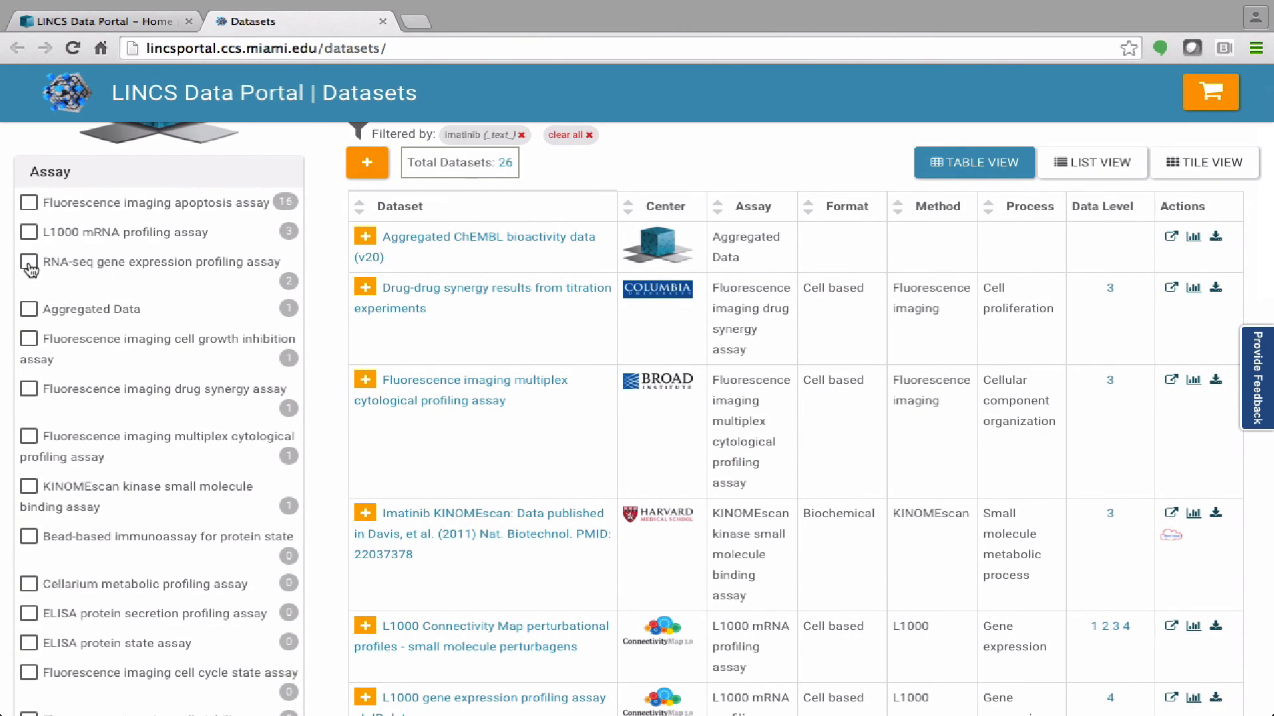
Filter the imatinib datasets to RNA-seq and KINOMEscan assays, leaving 3 datasets.
{"action": "left_click", "coordinate": [29, 262]}
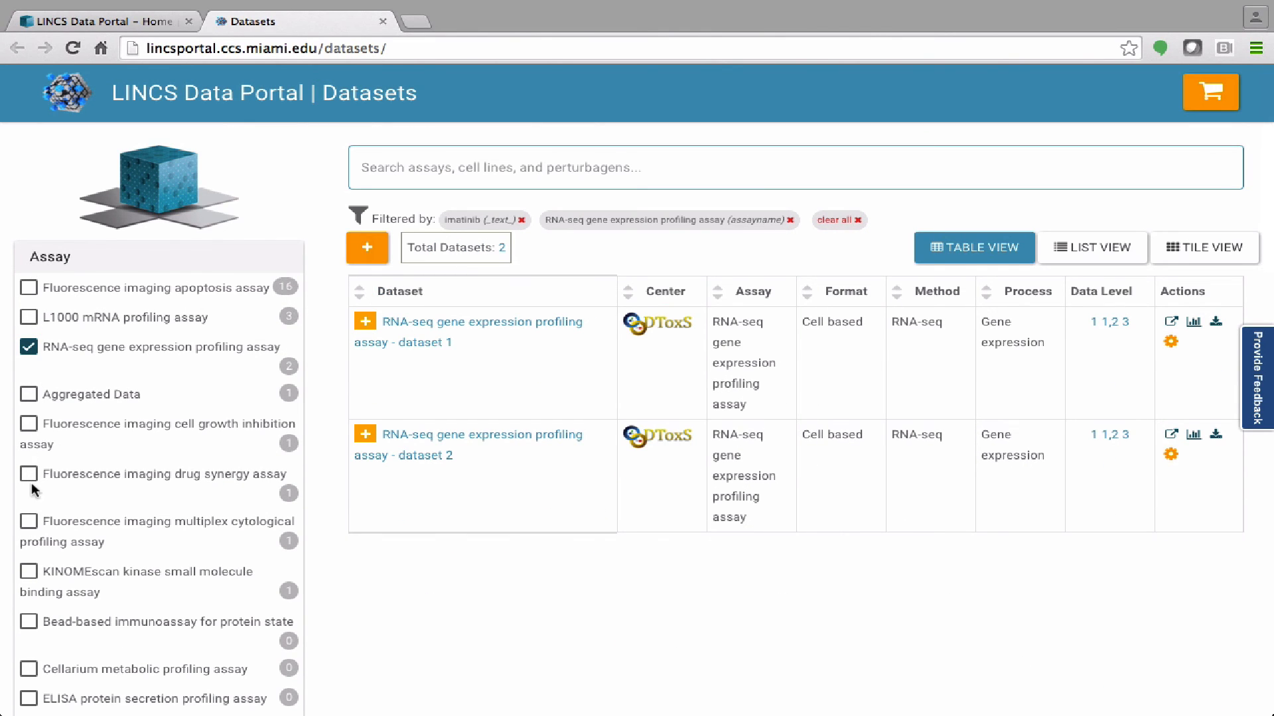
{"action": "left_click", "coordinate": [29, 572]}
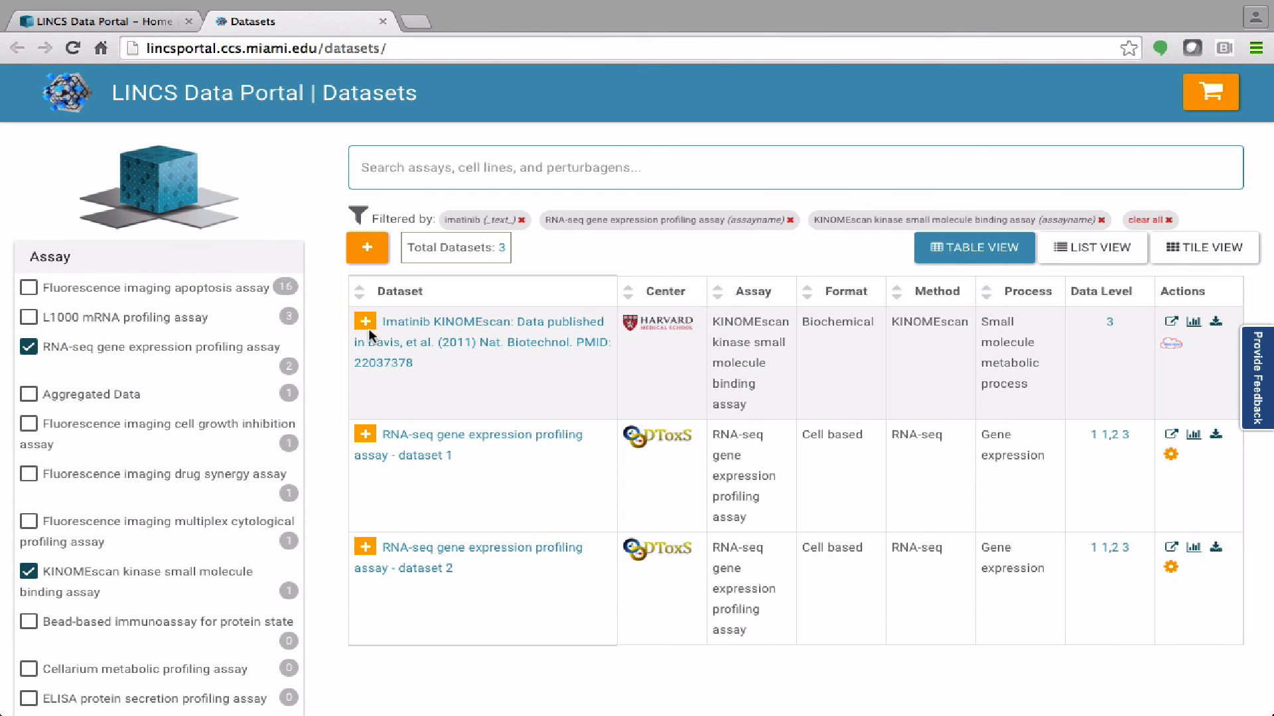
{"action": "mouse_move", "coordinate": [366, 247]}
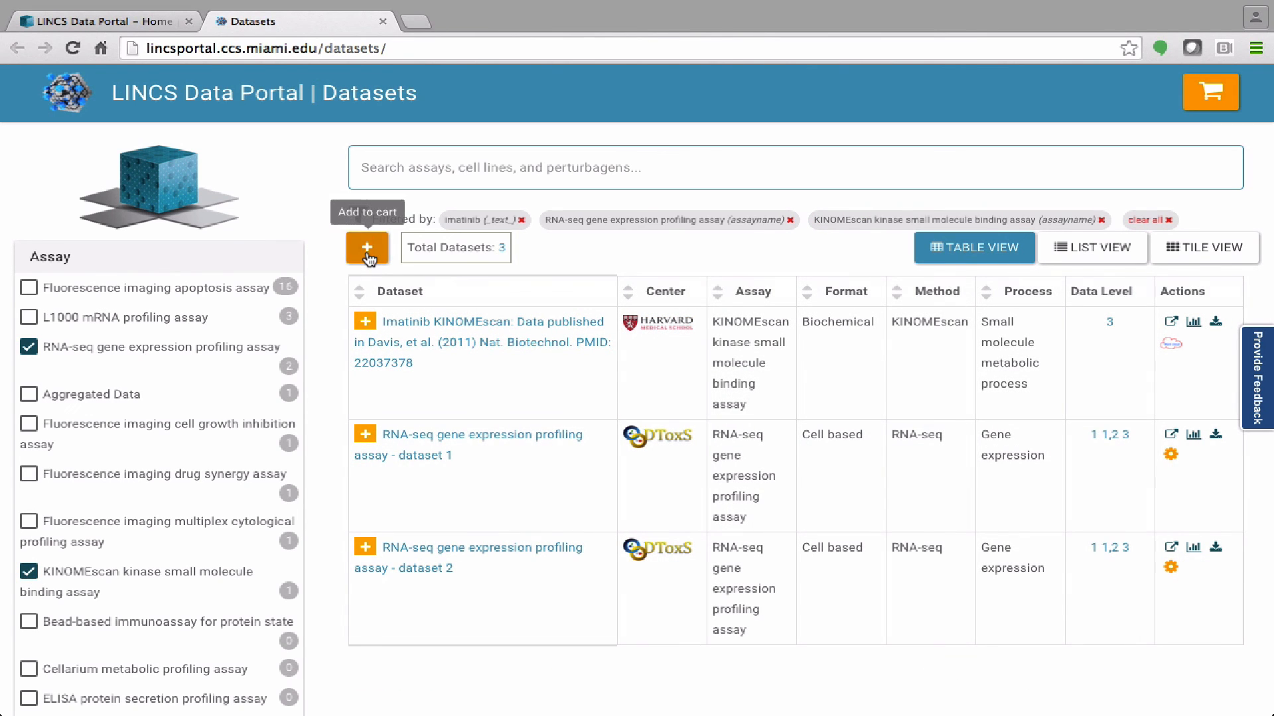
Add all three datasets to the cart and review the cart contents.
{"action": "left_click", "coordinate": [367, 248]}
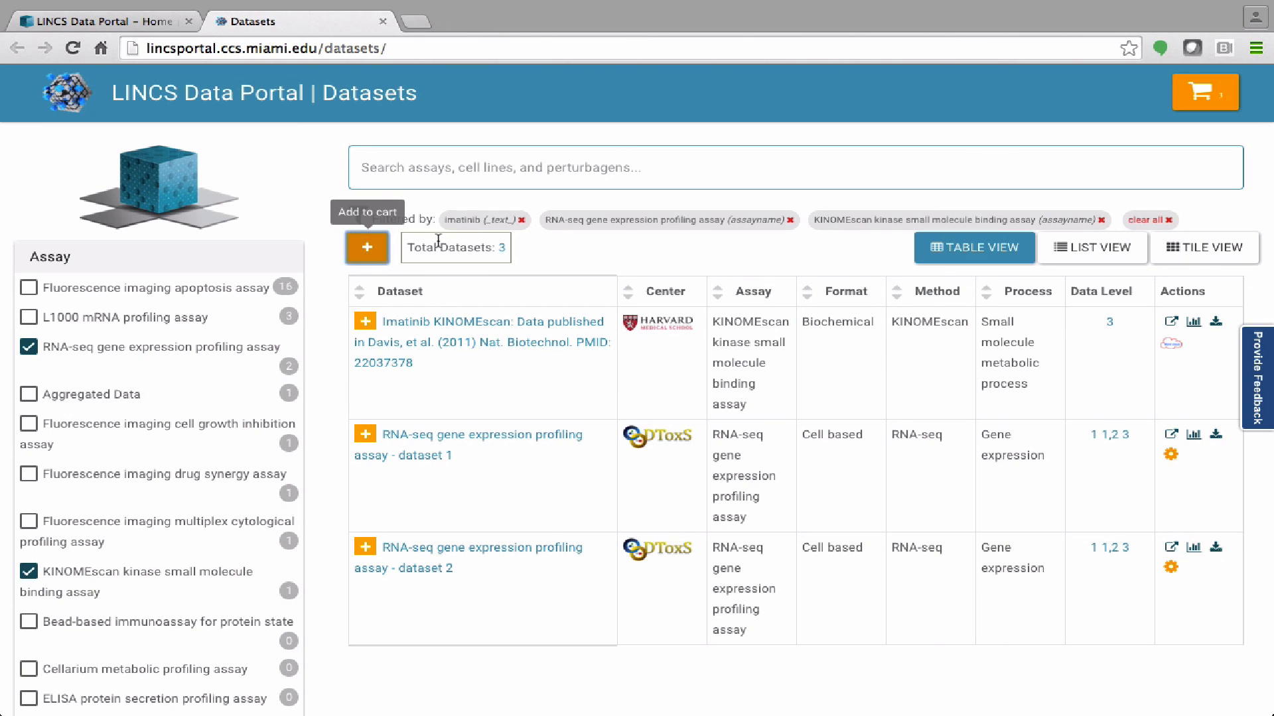
{"action": "left_click", "coordinate": [1204, 92]}
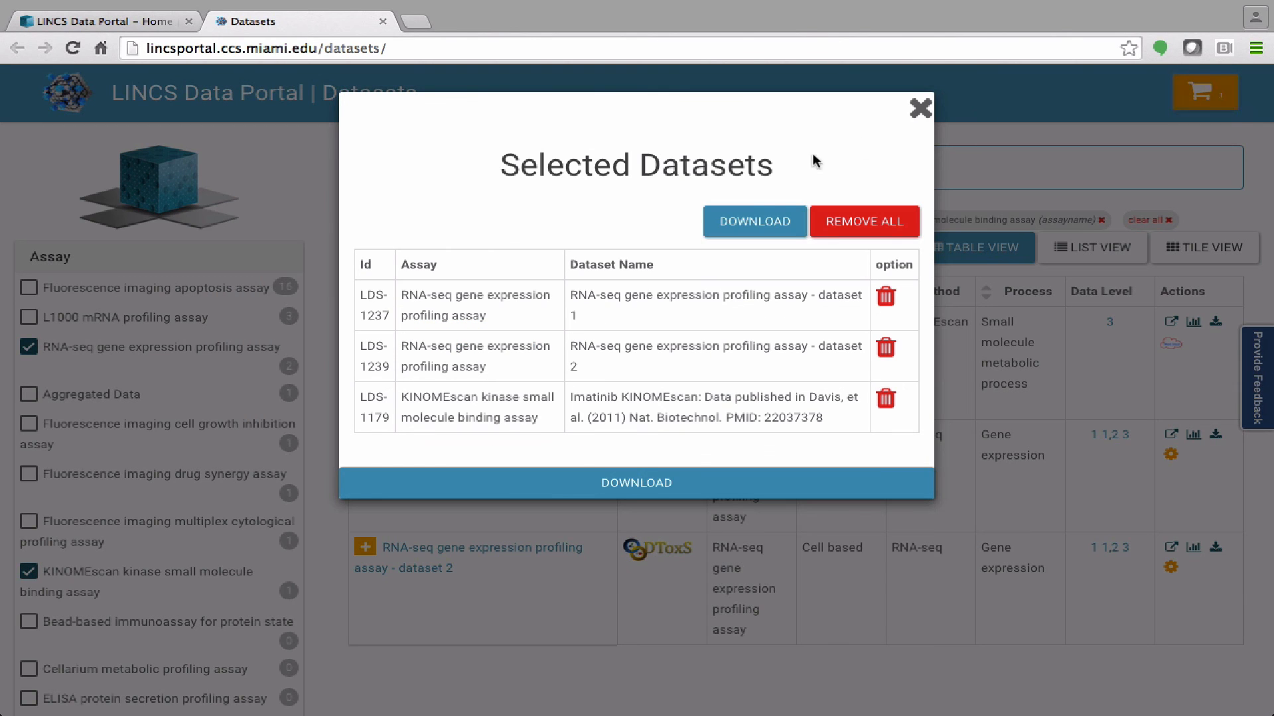
{"action": "left_click", "coordinate": [919, 109]}
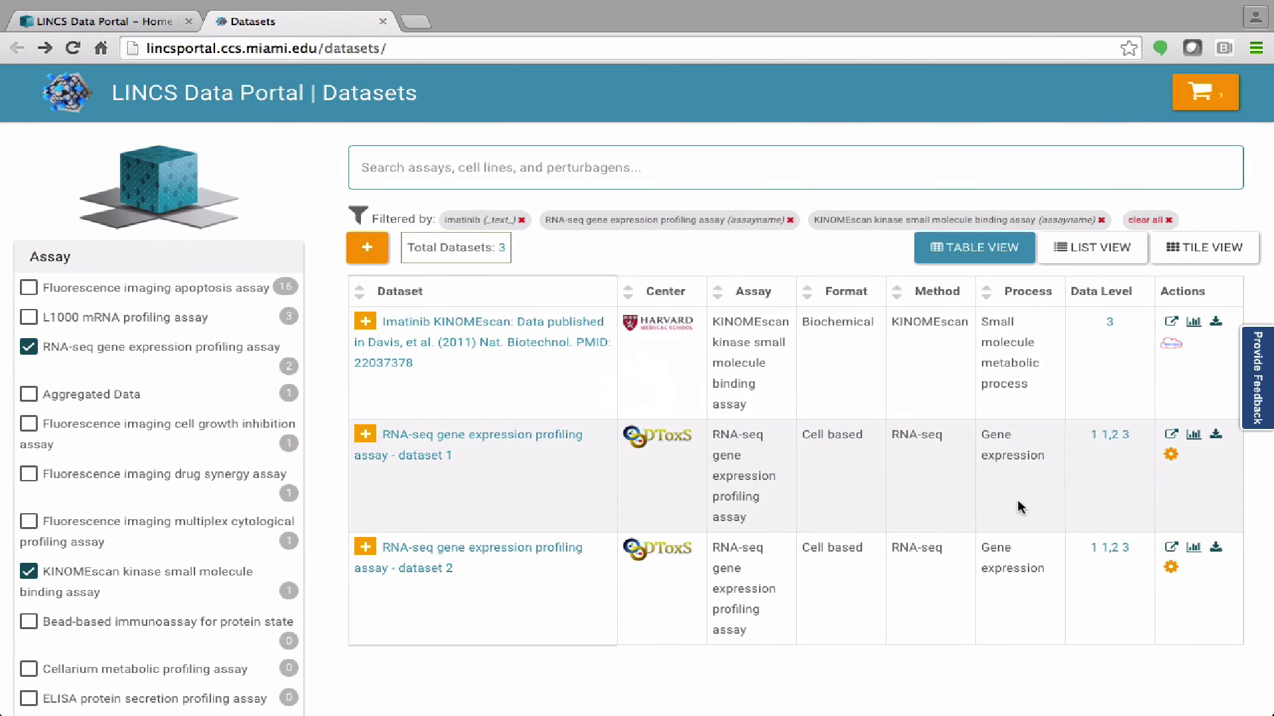
{"action": "mouse_move", "coordinate": [1170, 453]}
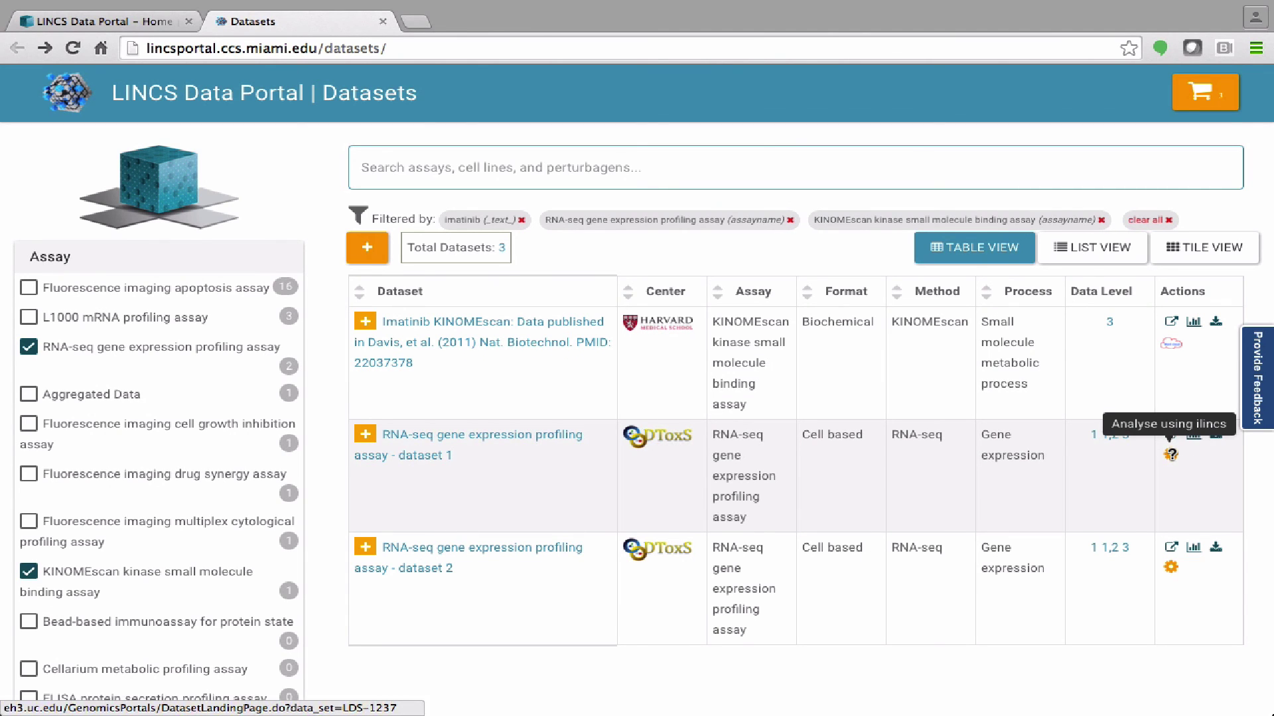
Send RNA-seq dataset 1 to iLINCS for analysis via its Actions gear icon.
{"action": "left_click", "coordinate": [1170, 453]}
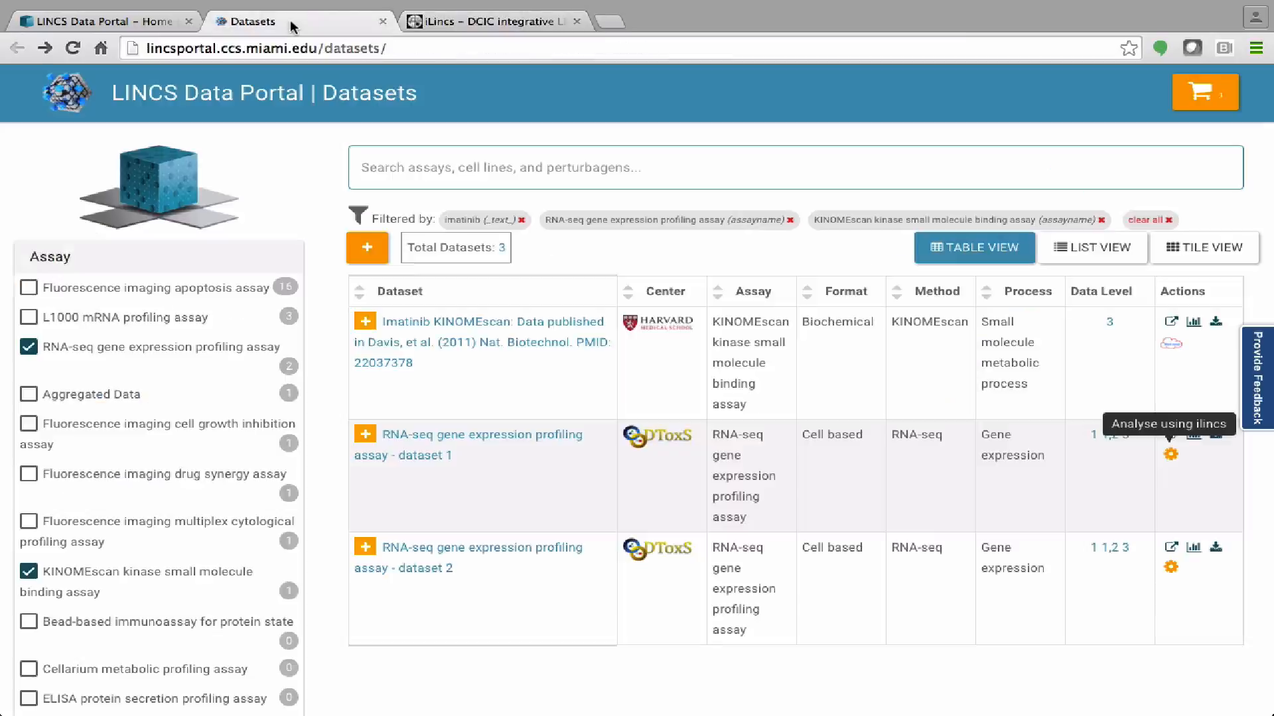